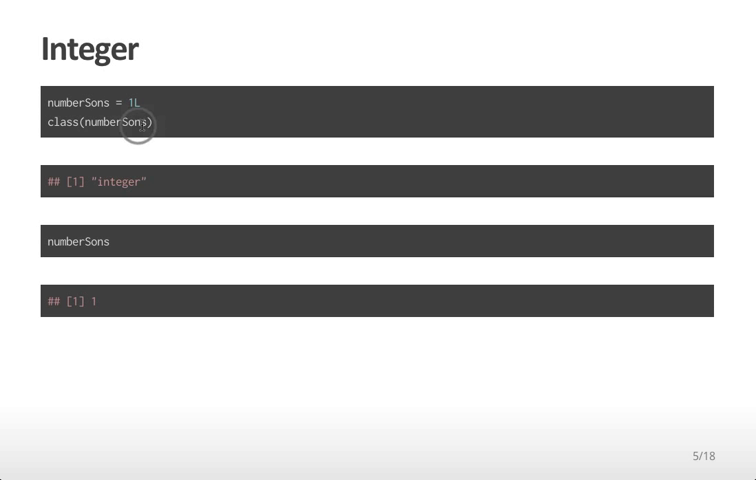
mouse_move(119, 299)
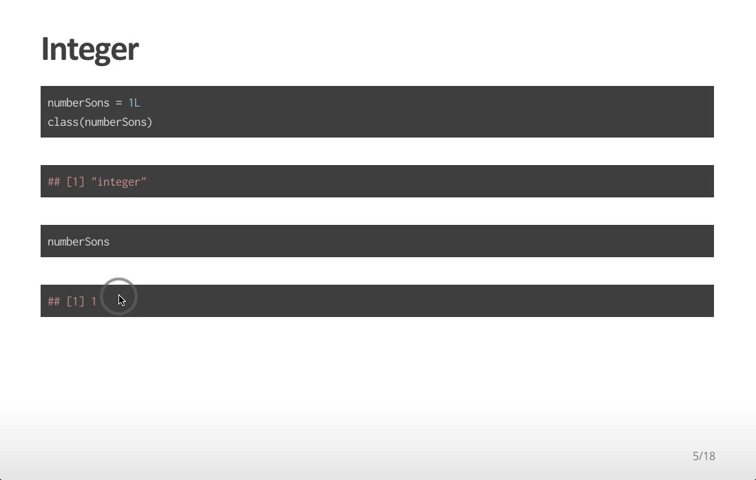
mouse_move(135, 101)
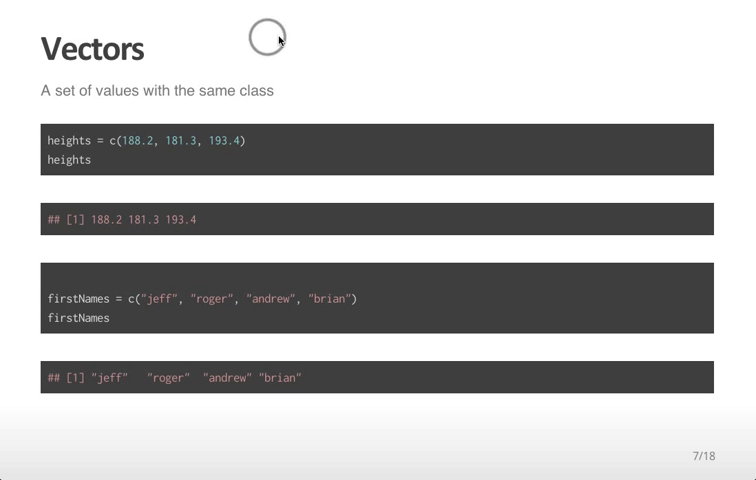
mouse_move(114, 142)
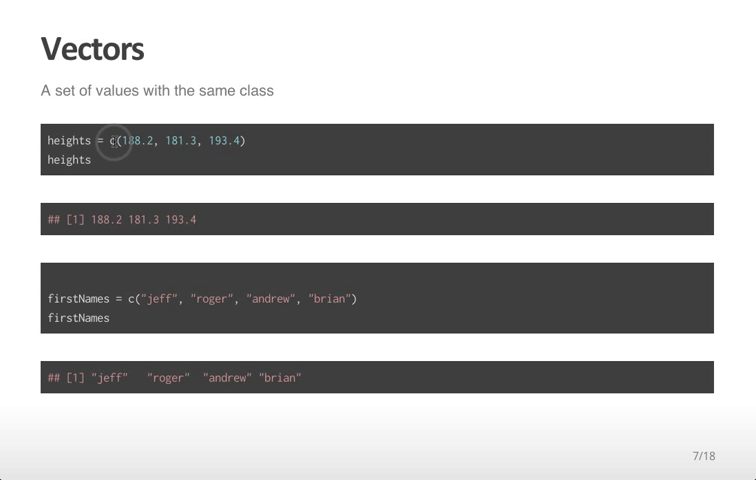
mouse_move(144, 161)
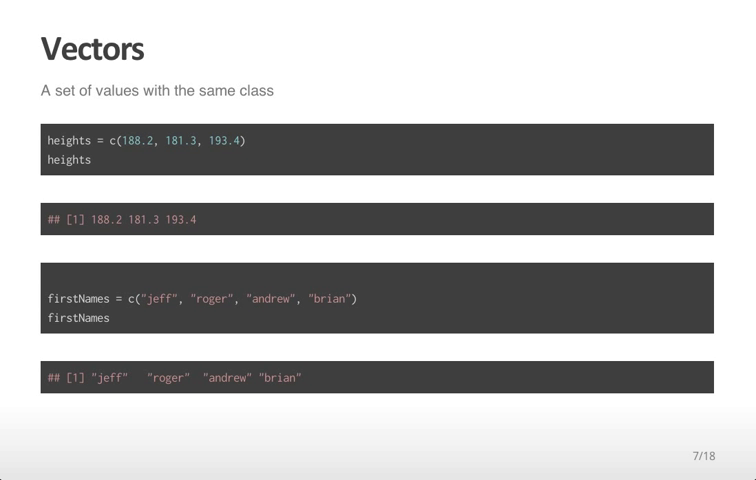
mouse_move(80, 297)
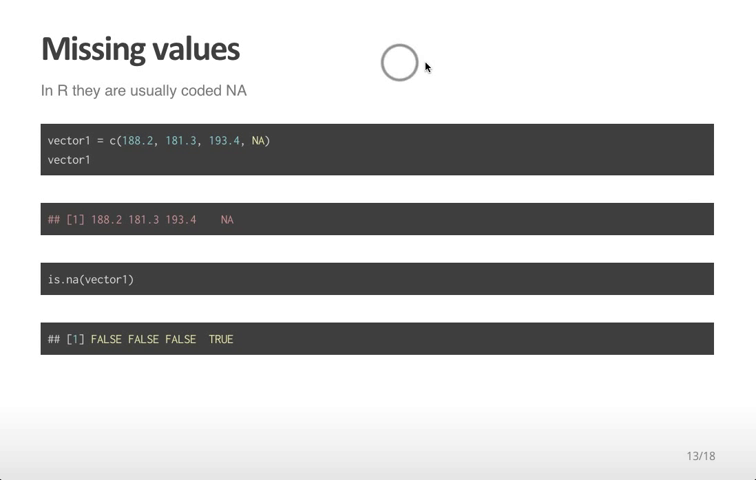
mouse_move(178, 220)
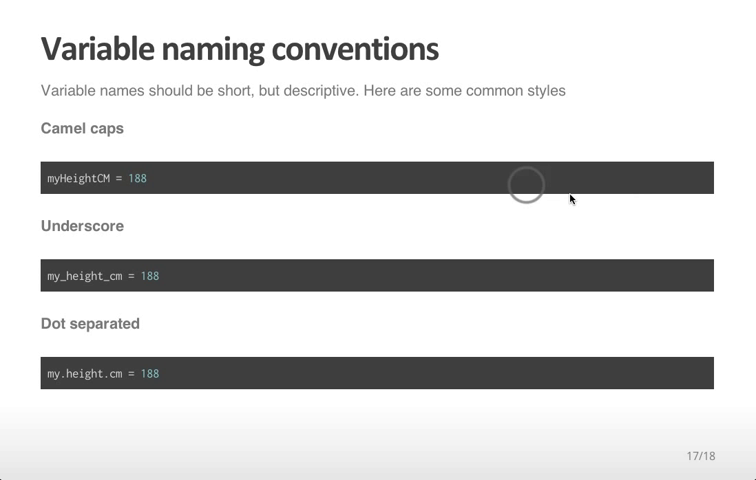
mouse_move(65, 178)
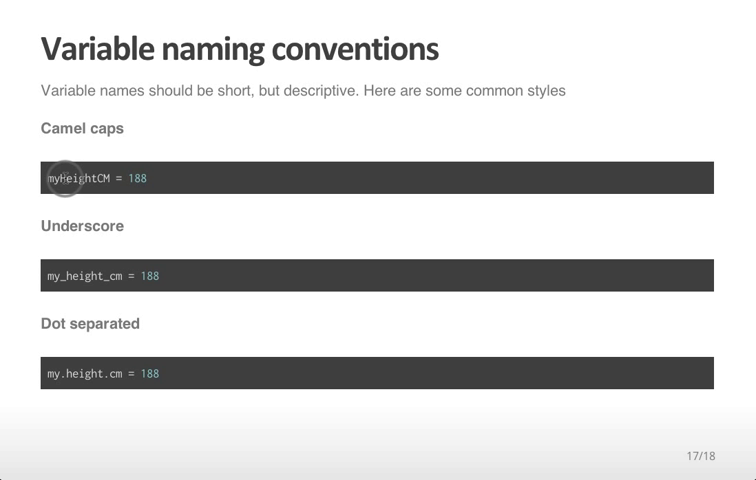
mouse_move(66, 276)
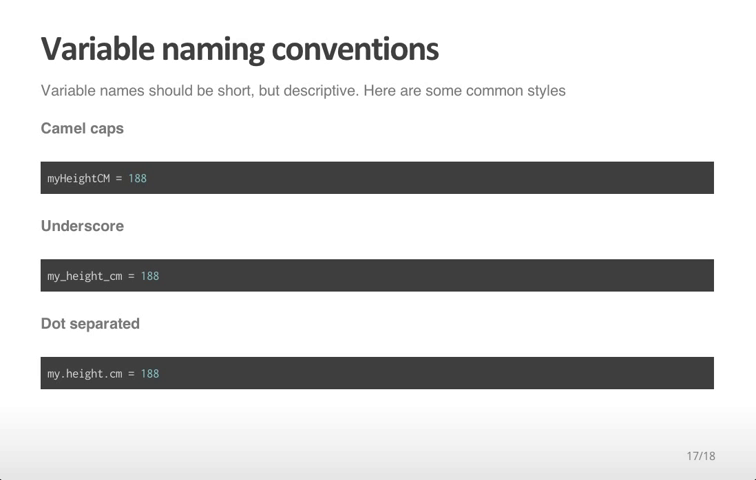
- Advance to slide 18, 'Style guides', showing three R coding style guide links
key("Right")
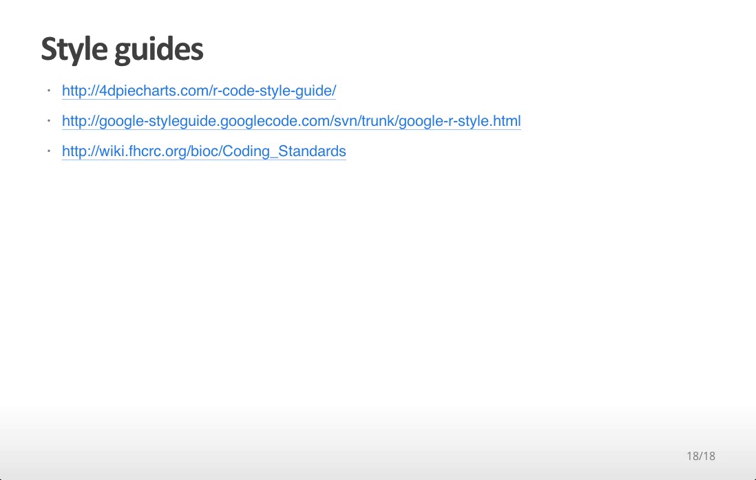